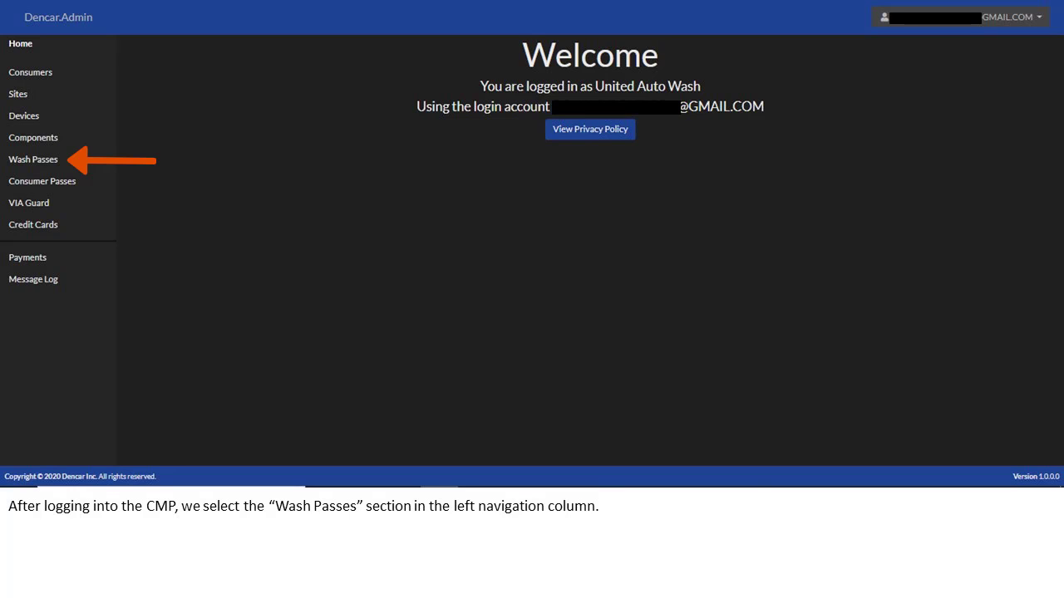
- Go to the Wash Passes section from the left navigation
{"action": "left_click", "coordinate": [33, 159]}
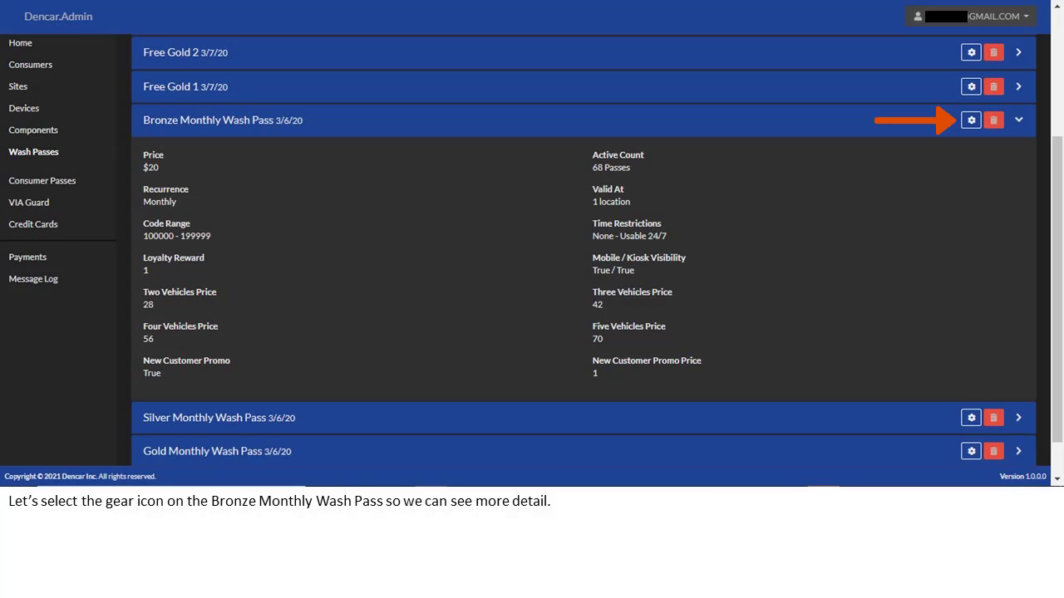
- View the Bronze Monthly Wash Pass detail page via its gear icon
{"action": "left_click", "coordinate": [970, 120]}
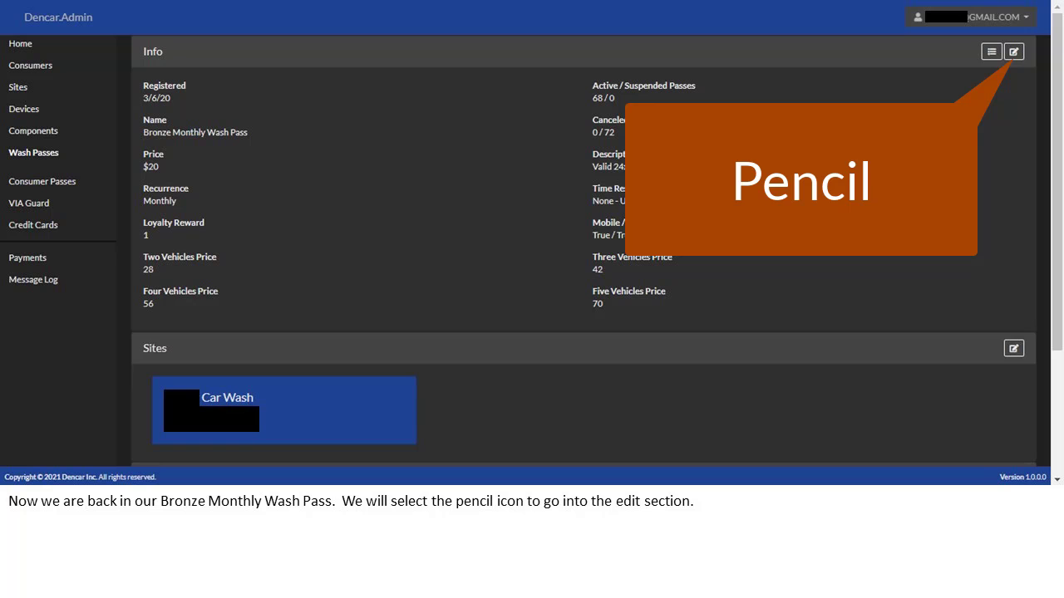
- Bring up the Edit Bronze Monthly Wash Pass form and review its fields and time restrictions
{"action": "left_click", "coordinate": [1014, 50]}
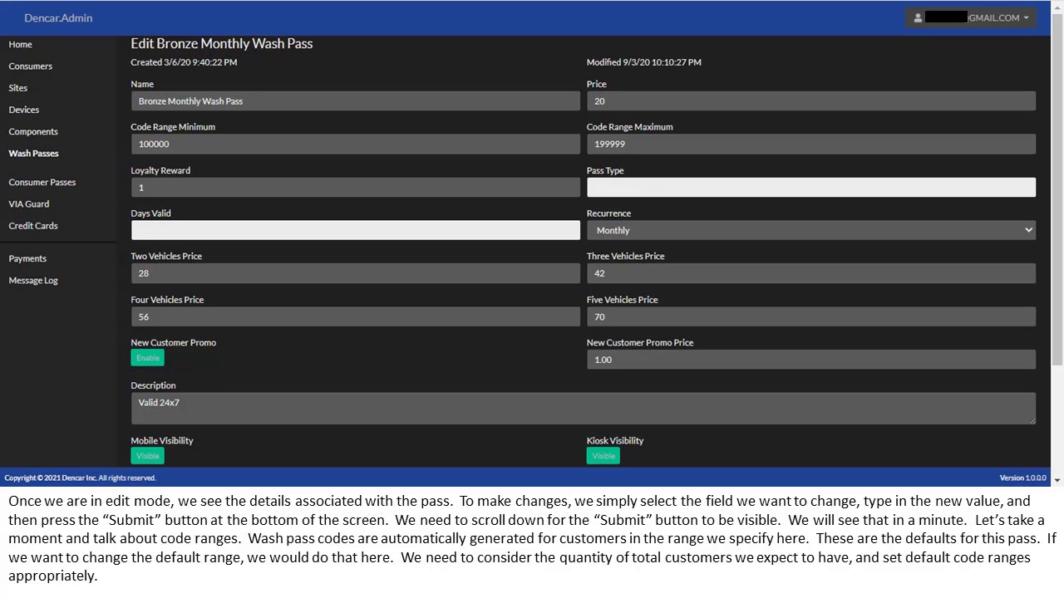
{"action": "scroll", "scroll_direction": "down", "scroll_amount": 3}
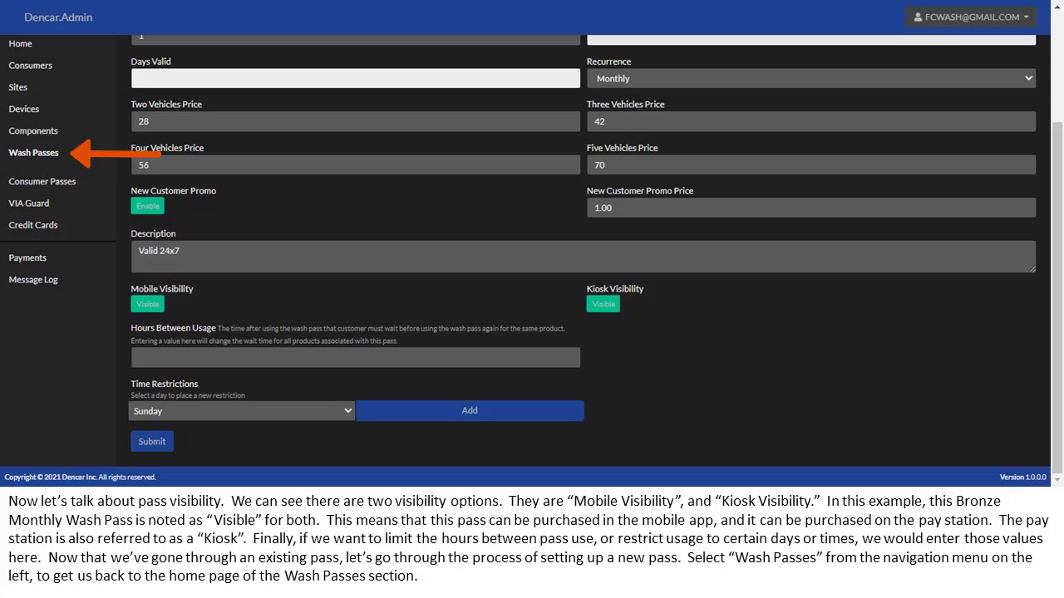
- Return to Wash Passes and start a blank Create New Wash Pass form, reviewing it down to time restrictions
{"action": "left_click", "coordinate": [33, 153]}
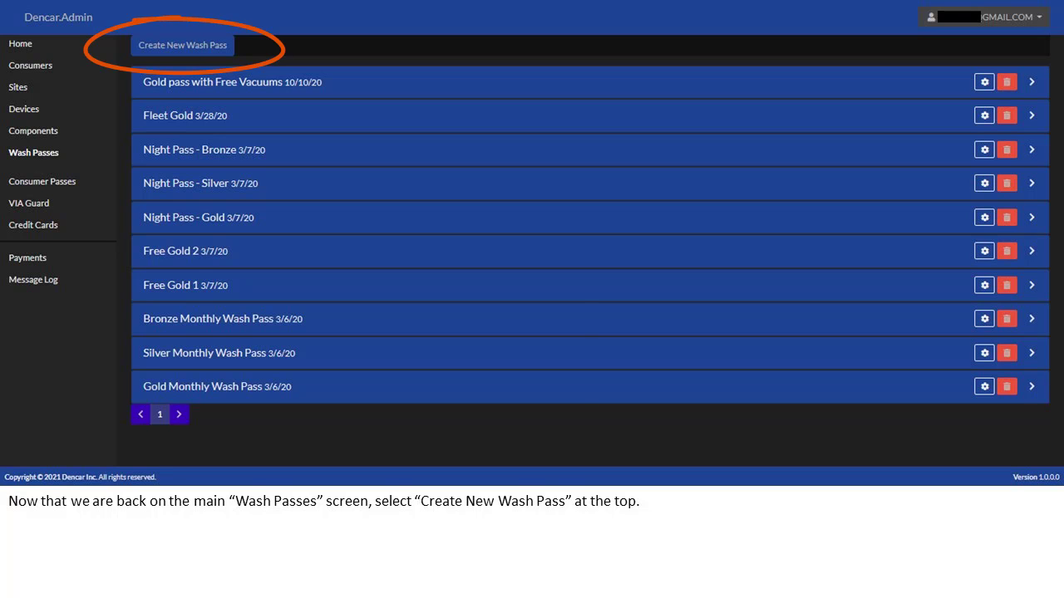
{"action": "left_click", "coordinate": [182, 45]}
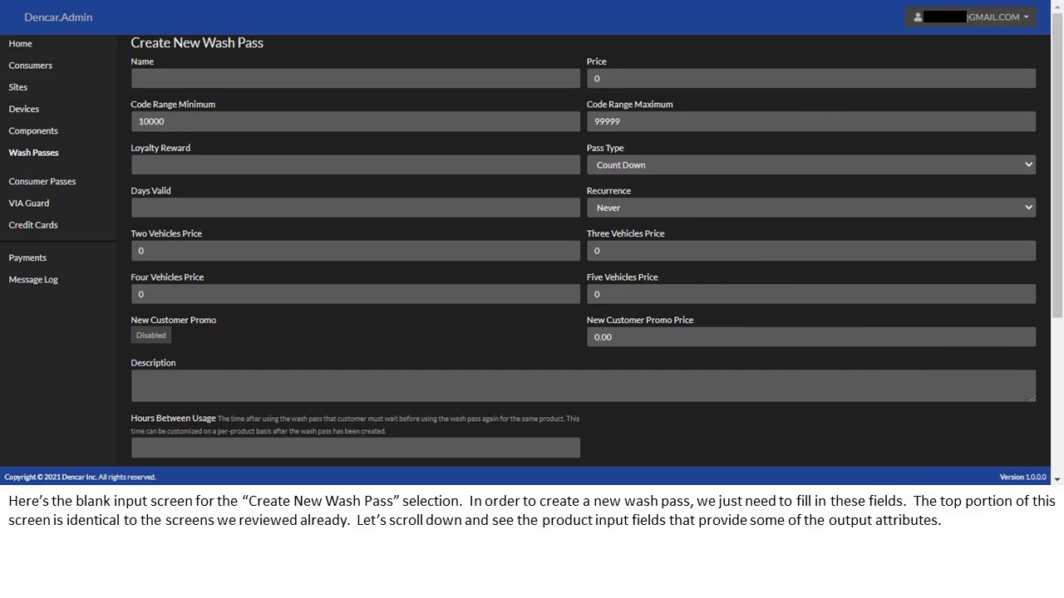
{"action": "scroll", "scroll_direction": "down", "scroll_amount": 3}
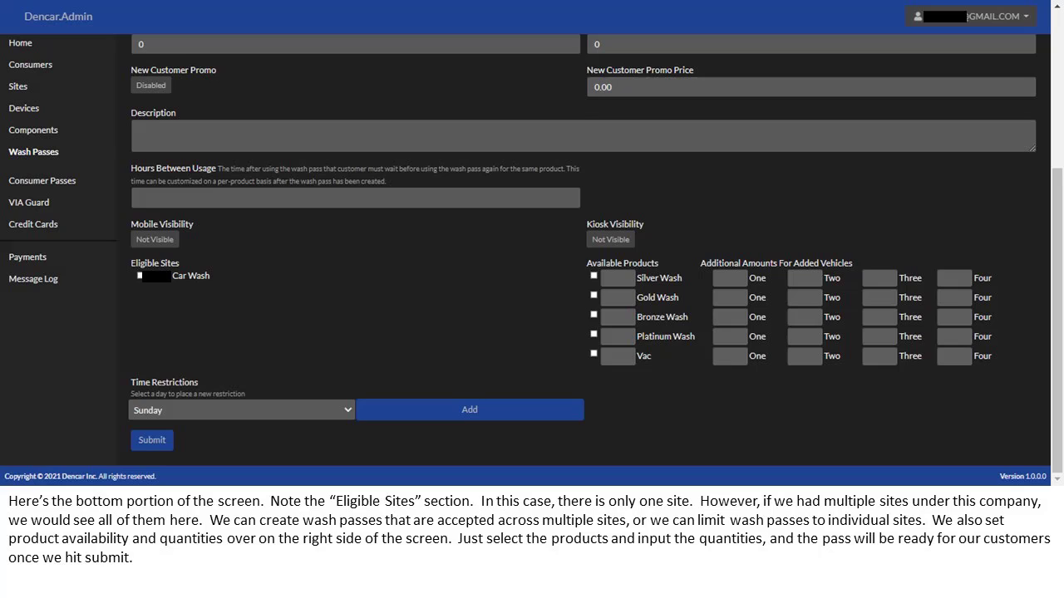